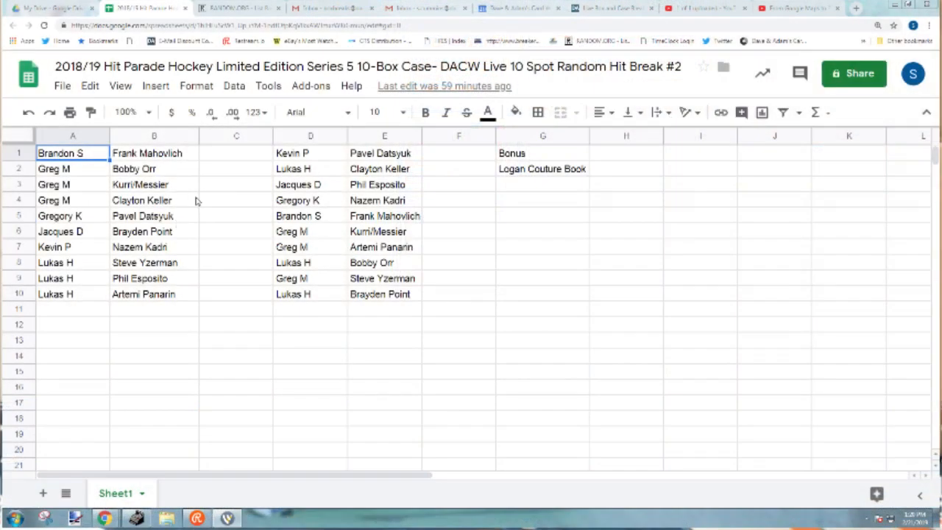
Step: Select the Logan Couture Book bonus cell and copy the player names in E1:E10
left_click(542, 168)
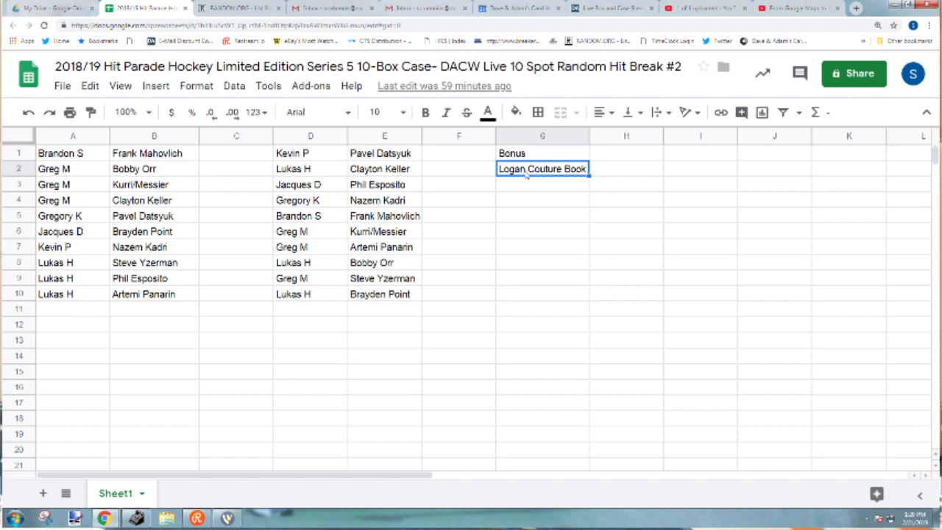
left_click(384, 293)
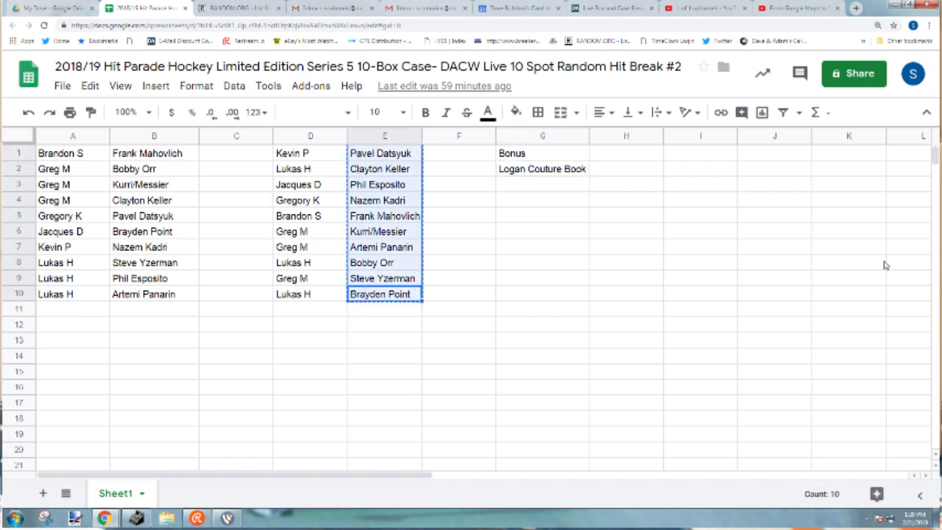
left_click(236, 8)
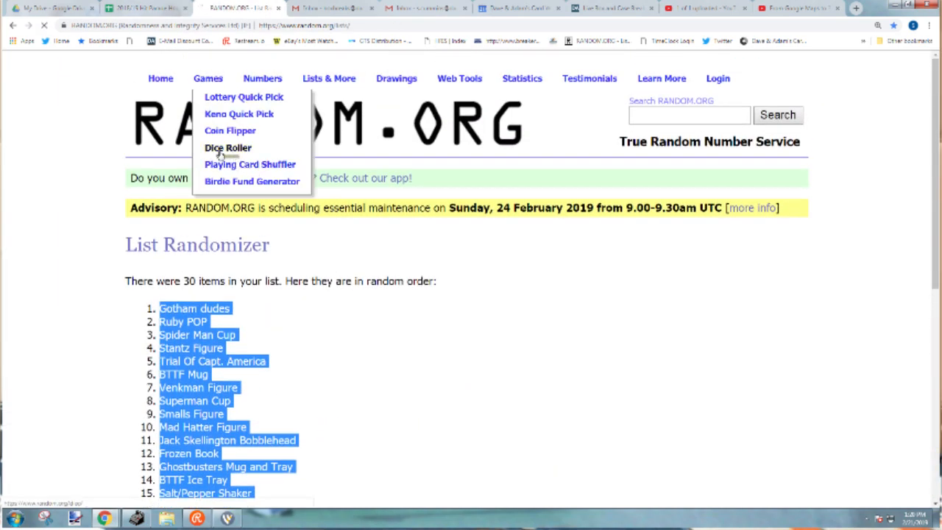
Step: Roll two dice on RANDOM.ORG's Dice Roller (three and one) and go to the List Randomizer
left_click(227, 147)
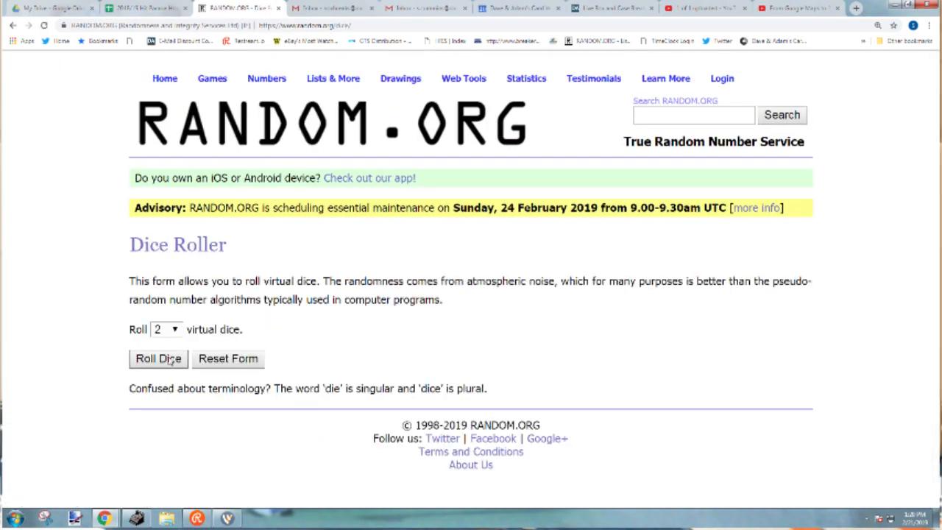
left_click(157, 358)
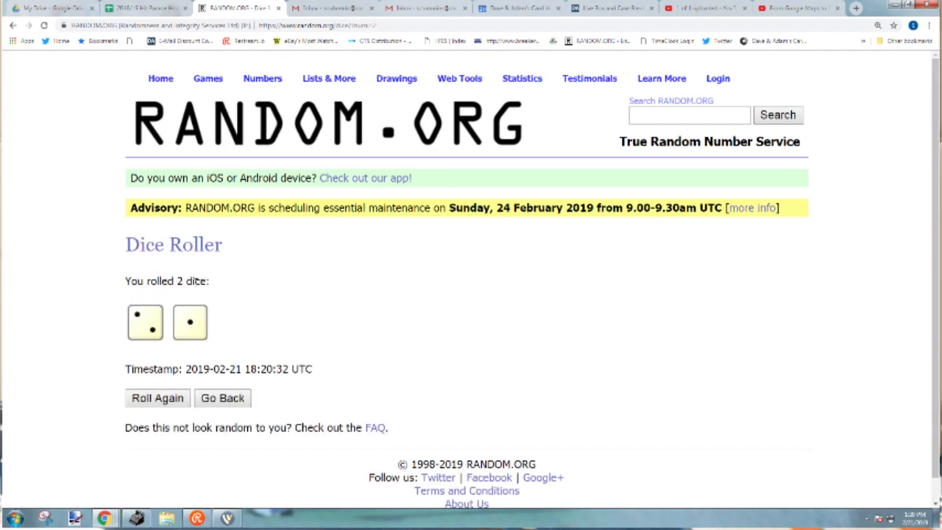
left_click(329, 78)
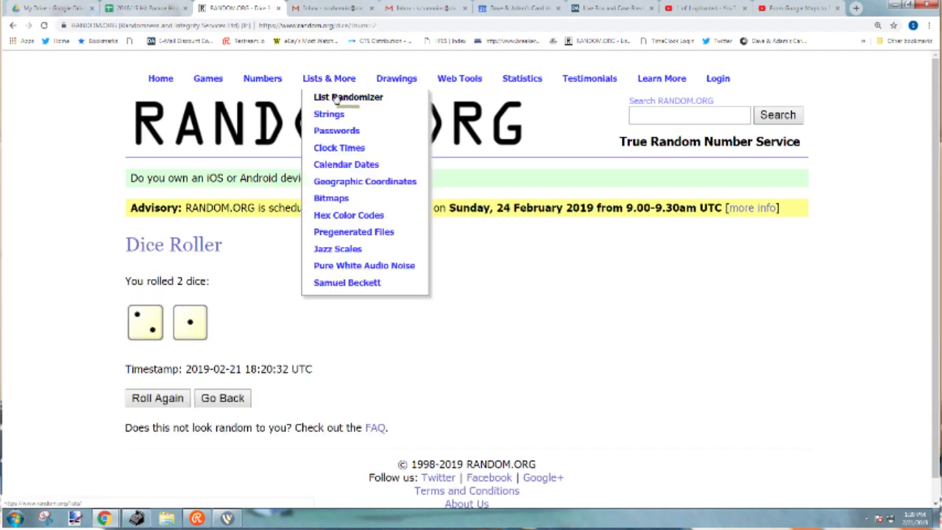
left_click(144, 8)
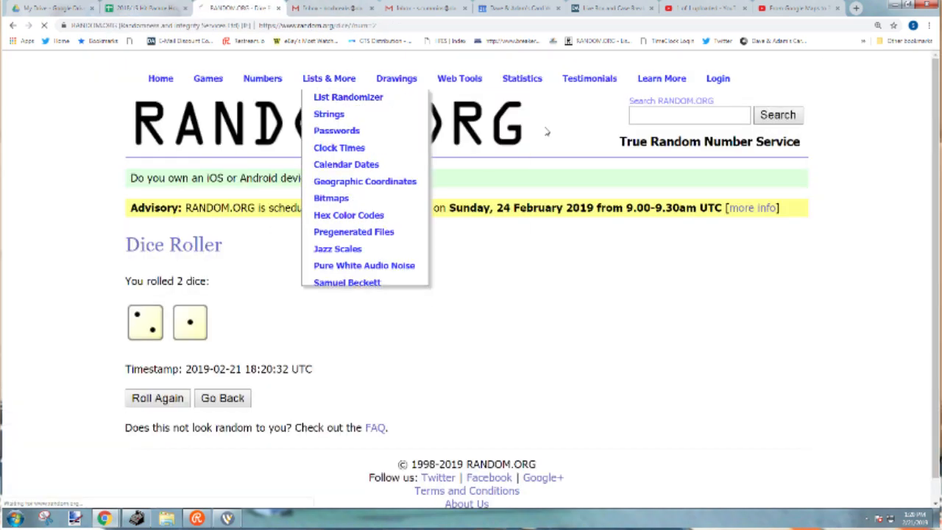
left_click(348, 97)
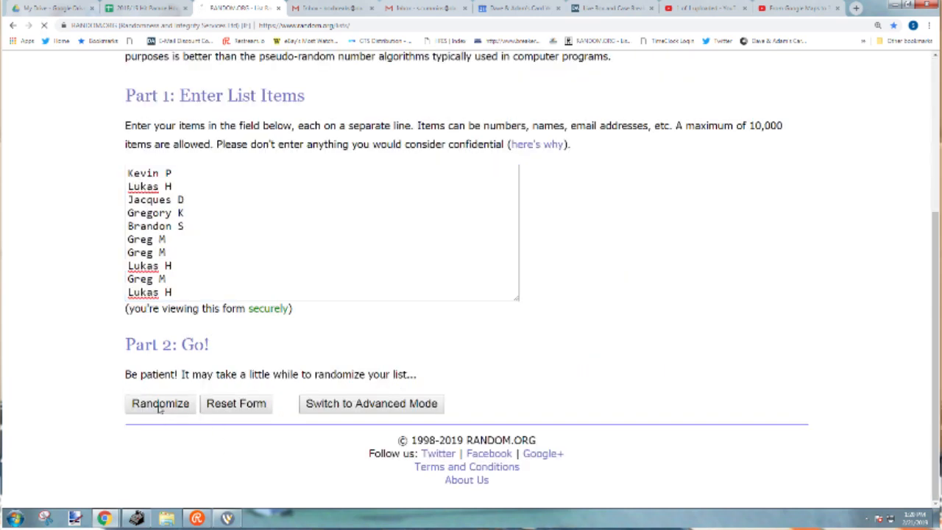
left_click(160, 403)
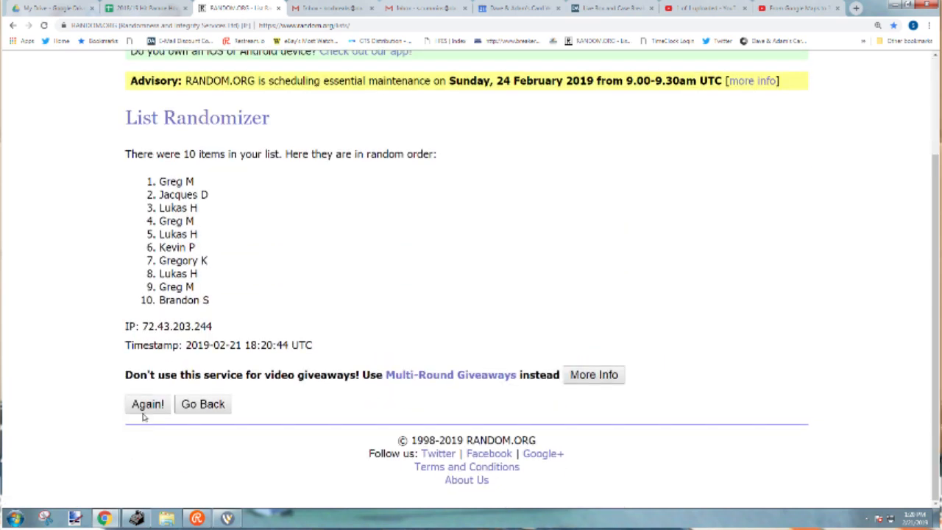
left_click(148, 403)
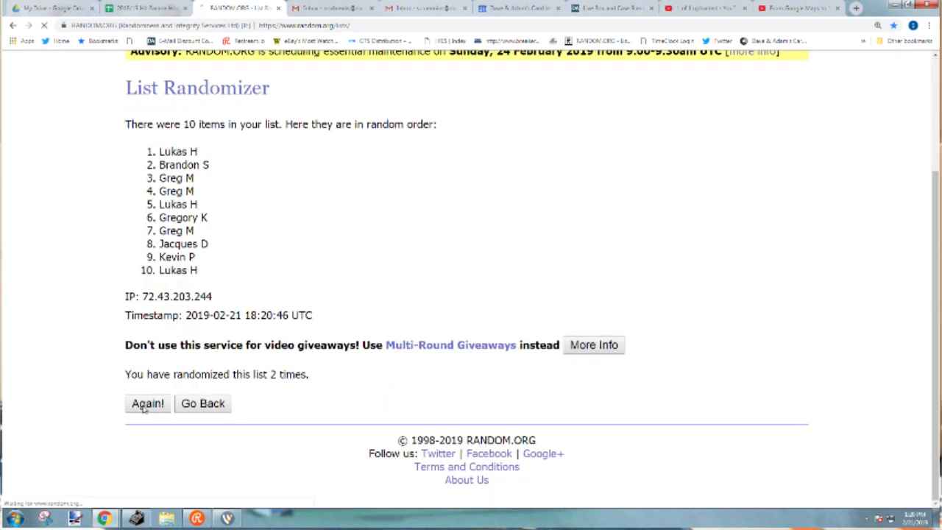
left_click(147, 403)
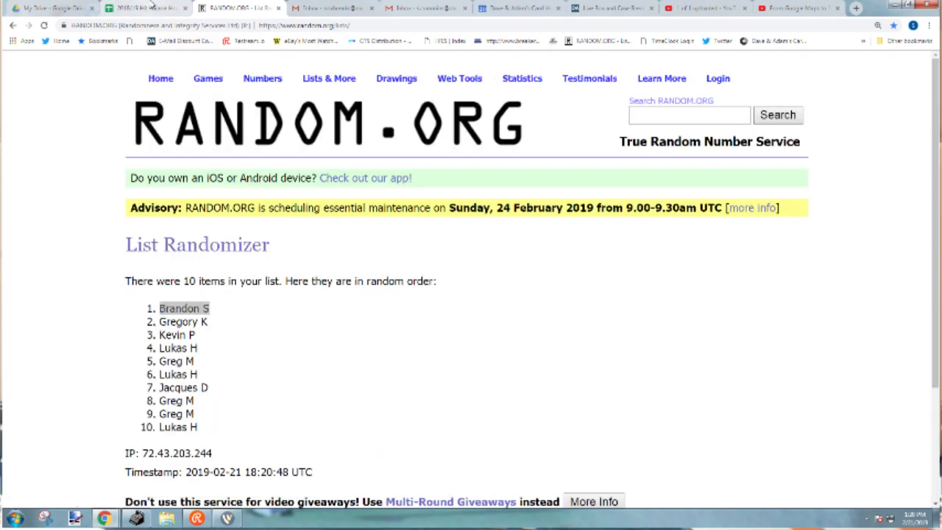
left_click(144, 8)
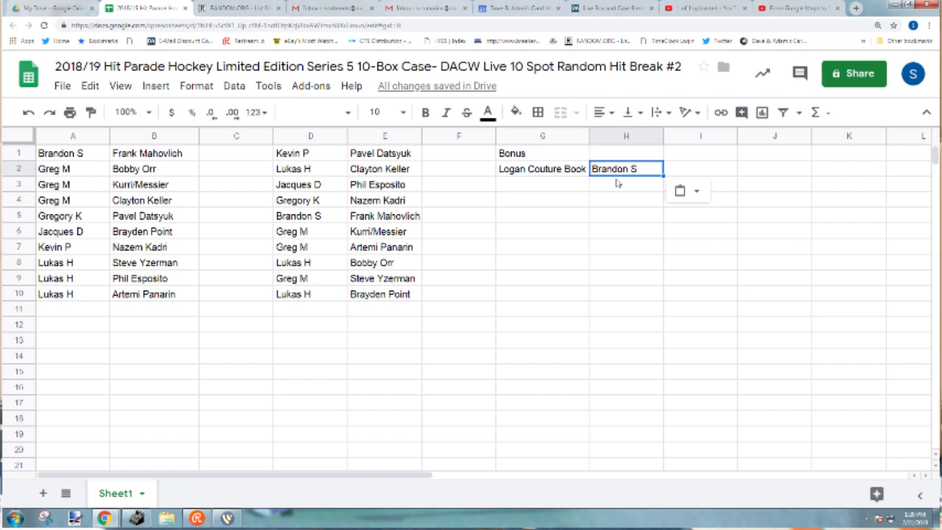
mouse_move(698, 166)
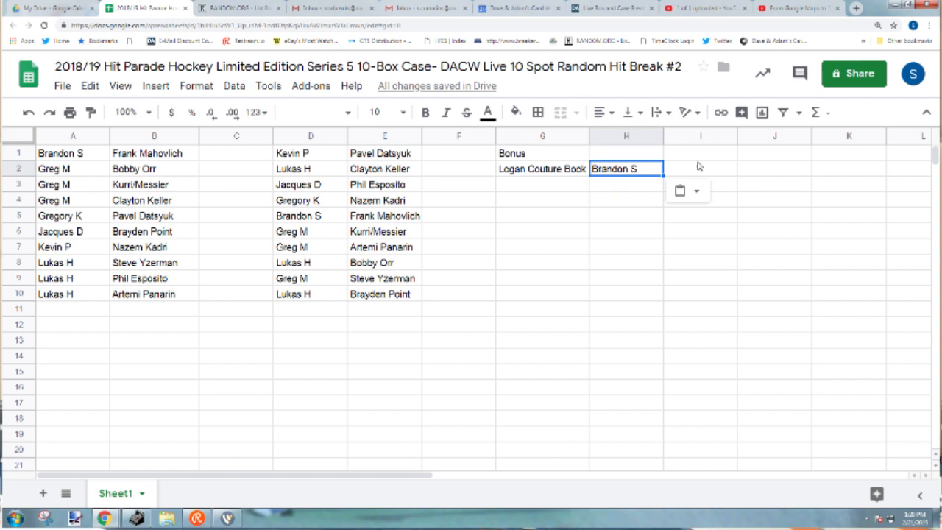